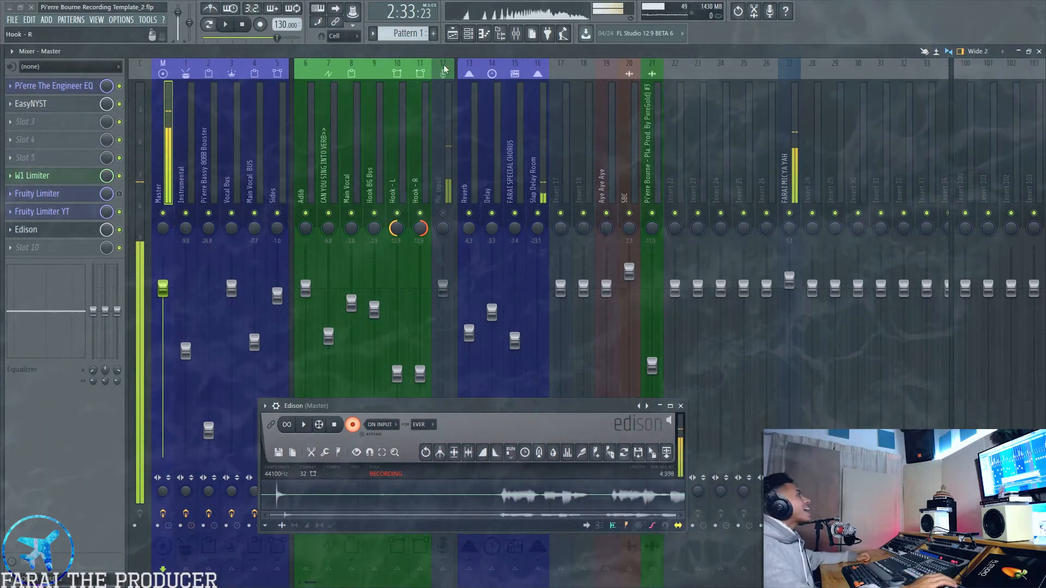
Step: Close the Edison recorder and show the Hook BG Bus channel's empty effect slots
{"action": "left_click", "coordinate": [680, 405]}
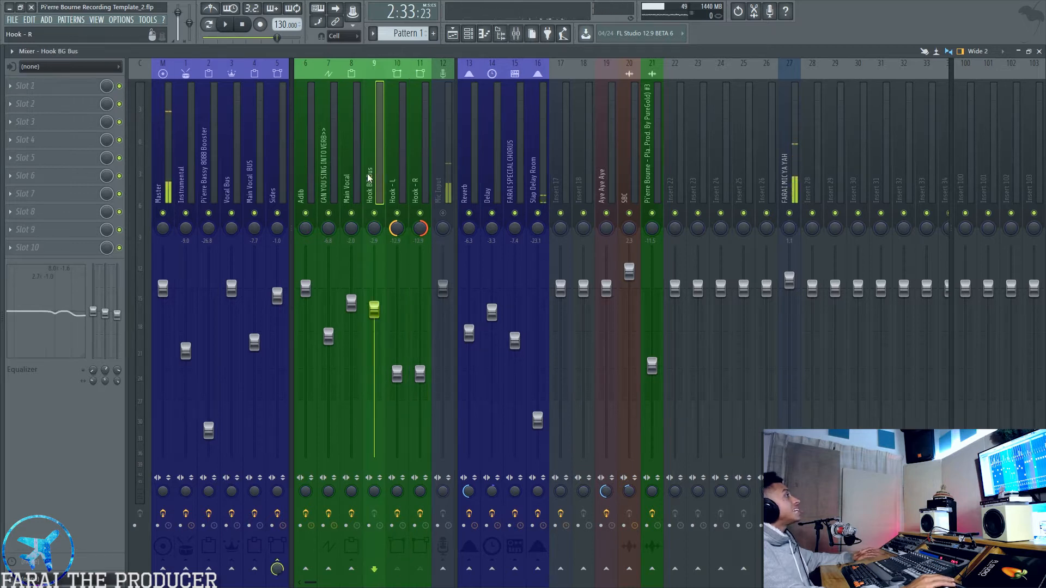
Step: Review the Adlib channel's effects, then show the Delay chain with HalfTime, HP filter and two delays
{"action": "left_click", "coordinate": [350, 153]}
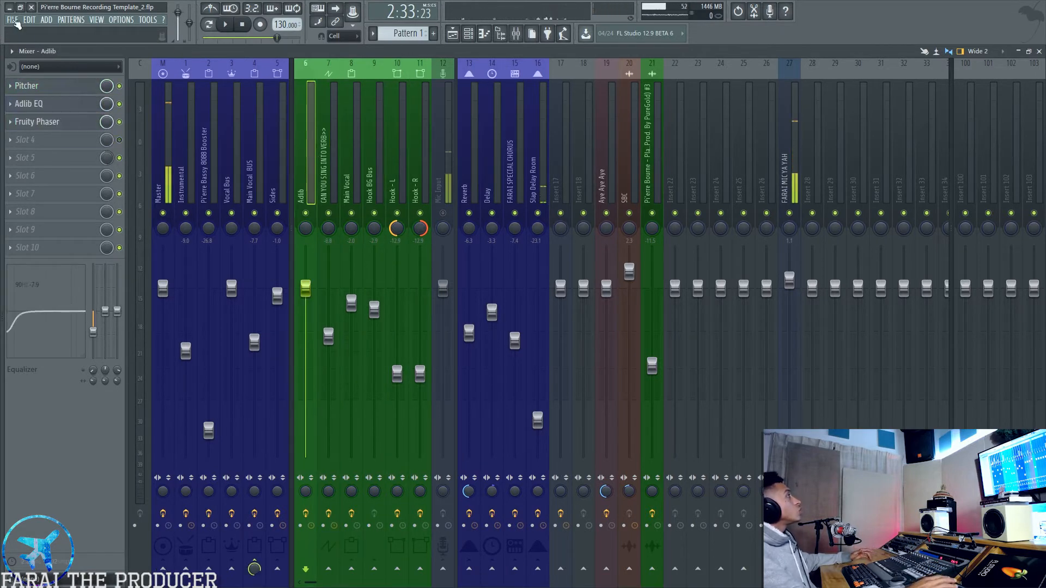
{"action": "left_click", "coordinate": [11, 20]}
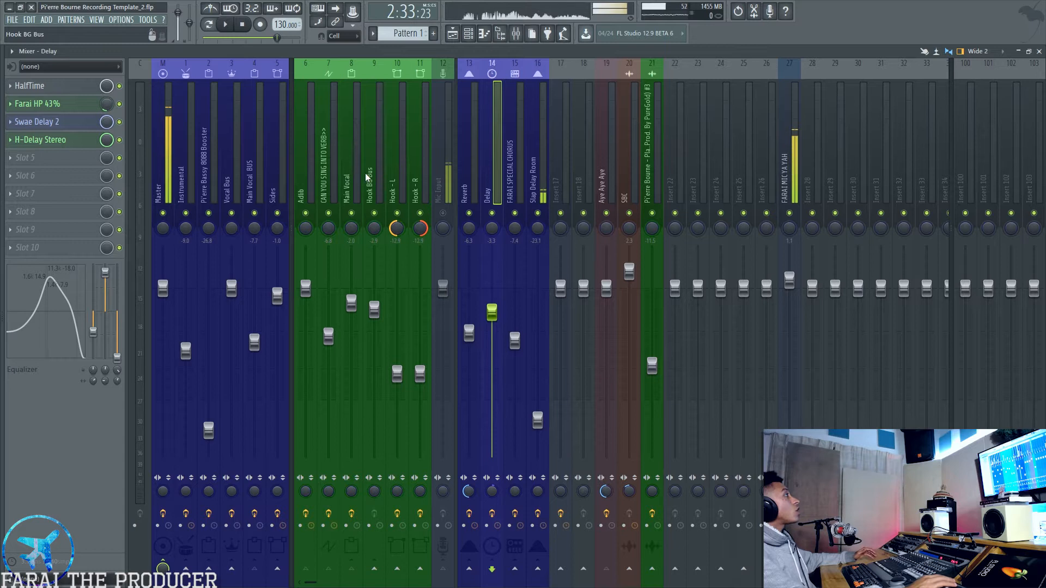
Step: Show the Mic Input channel, confirming its audio input is set to IN 2
{"action": "left_click", "coordinate": [351, 164]}
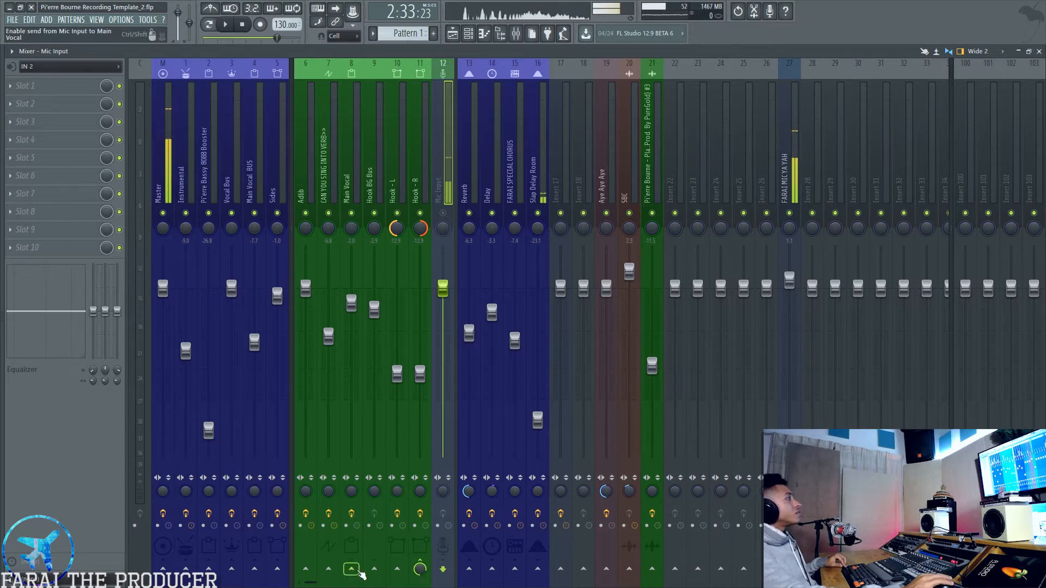
Step: Check the Vox channel settings and mixer, then show the playlist arrangement (F5)
{"action": "left_click", "coordinate": [451, 34]}
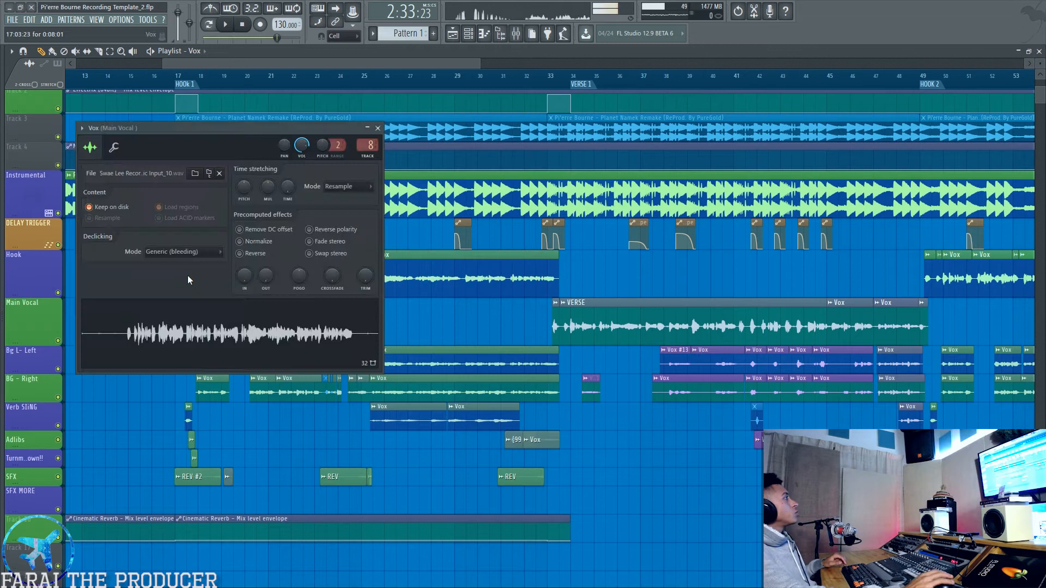
{"action": "left_click_drag", "start_coordinate": [227, 128], "coordinate": [254, 209]}
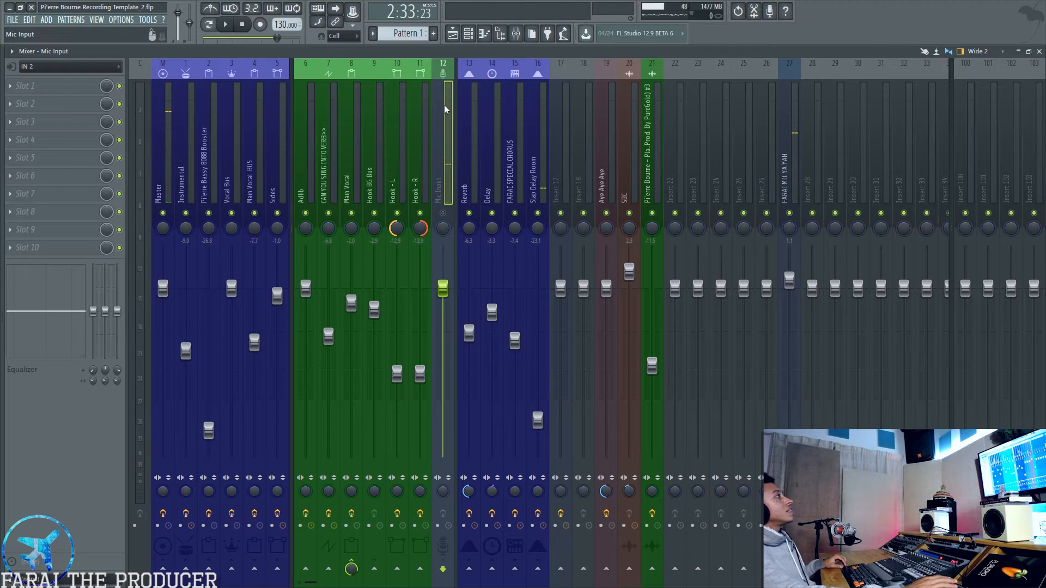
{"action": "left_click", "coordinate": [437, 525]}
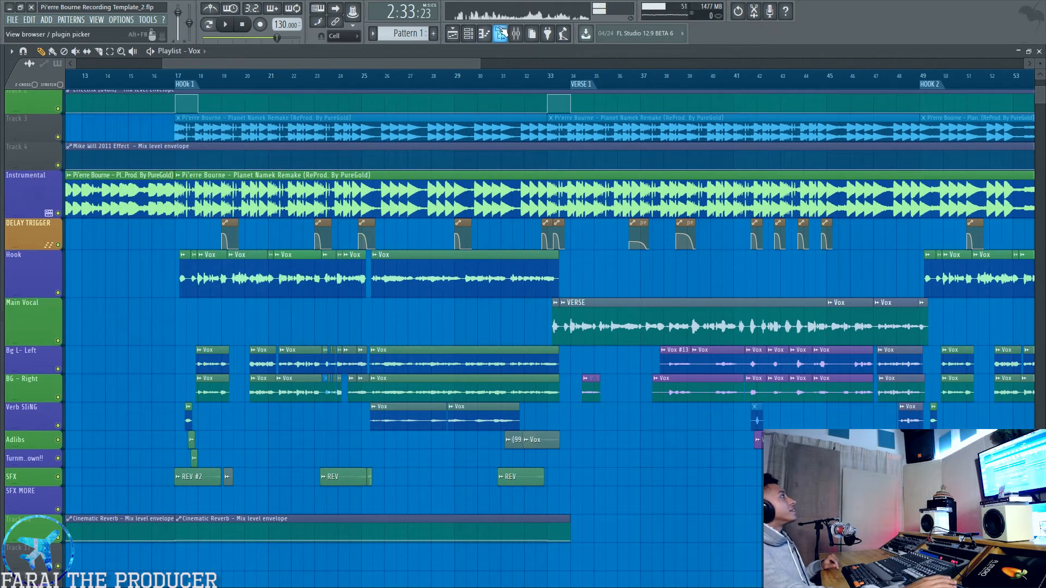
{"action": "left_click", "coordinate": [512, 34]}
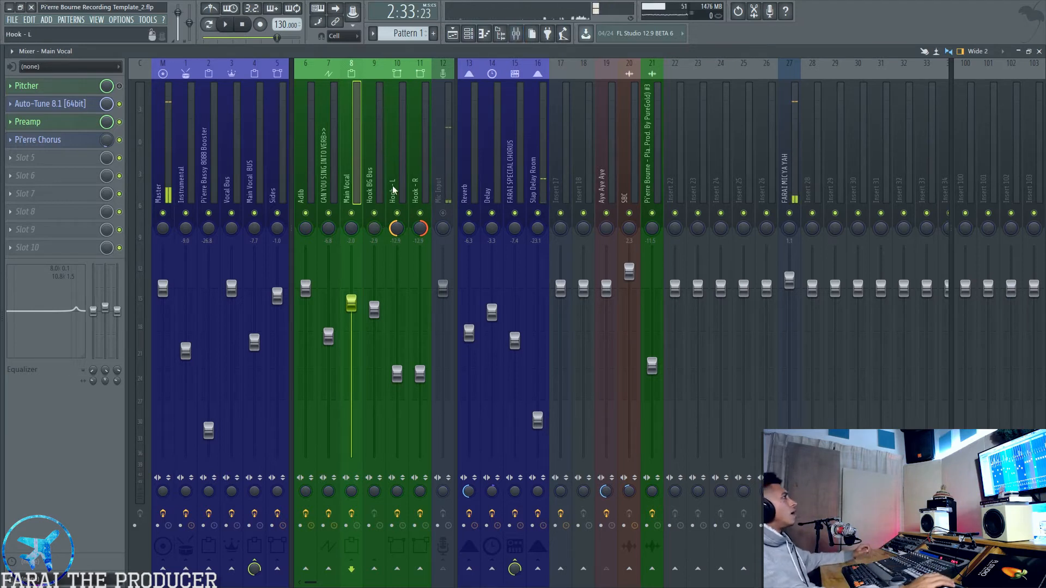
{"action": "left_click", "coordinate": [374, 163]}
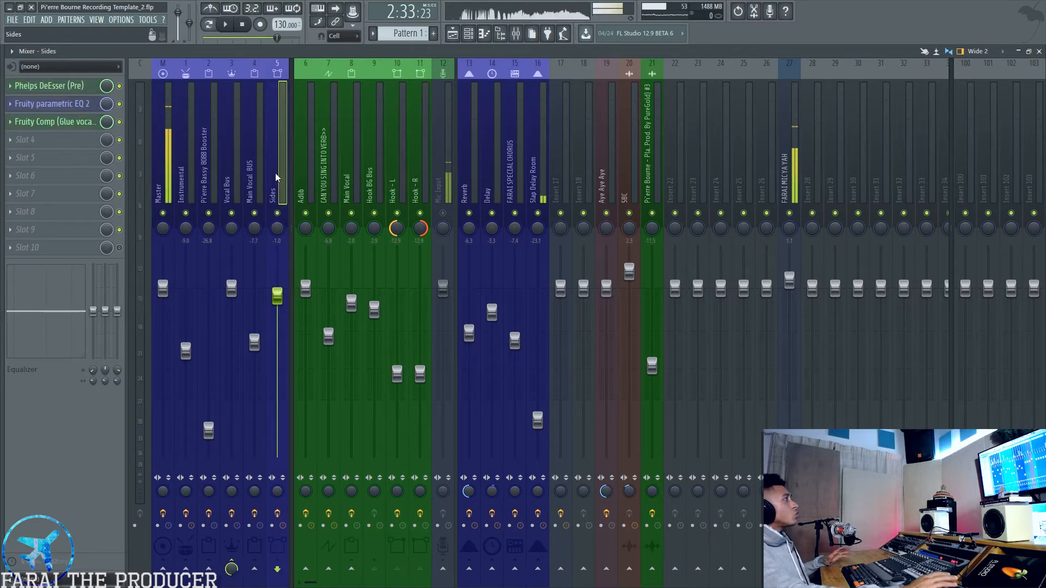
{"action": "left_click", "coordinate": [461, 33]}
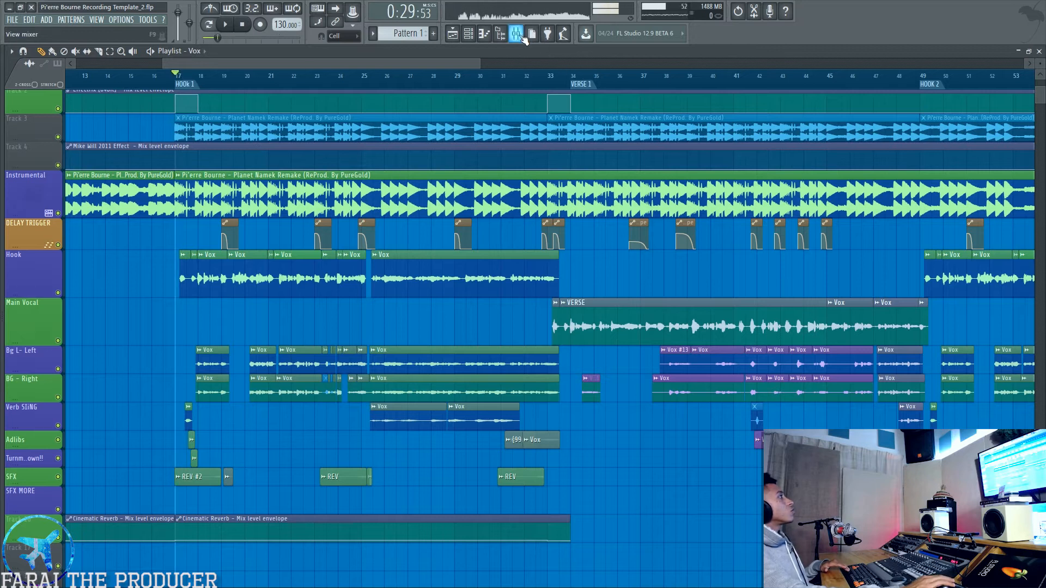
{"action": "left_click", "coordinate": [514, 33]}
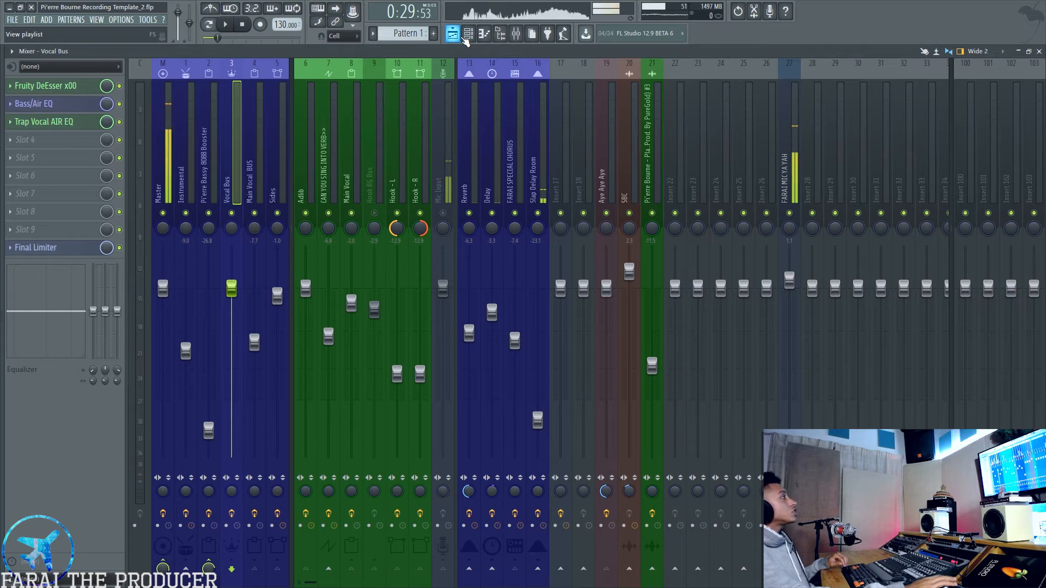
{"action": "left_click", "coordinate": [451, 32]}
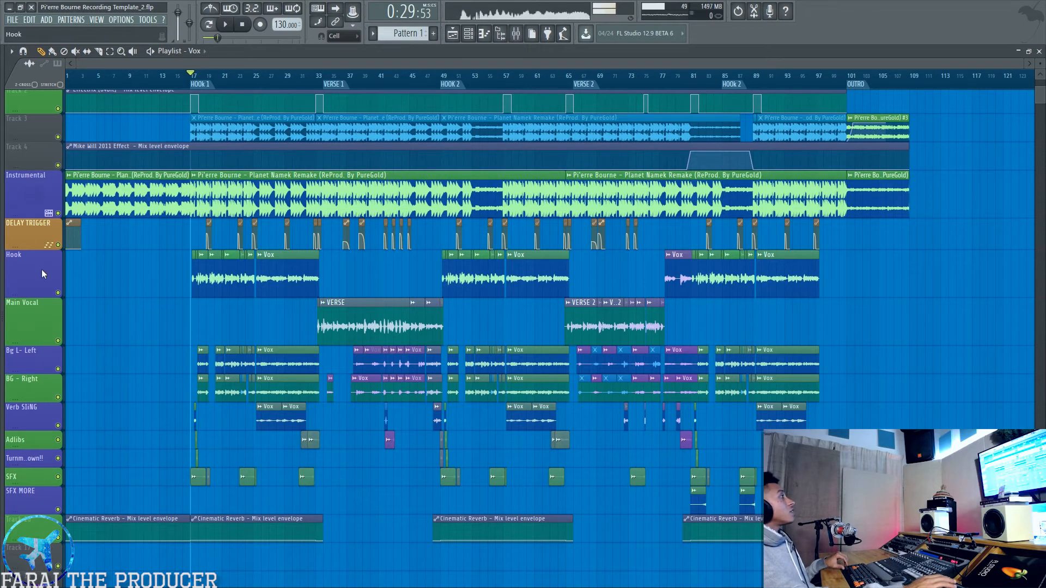
Step: Zoom into Hook 1 and reveal the stacked Vox take clips stored below the tracks
{"action": "left_click", "coordinate": [33, 439]}
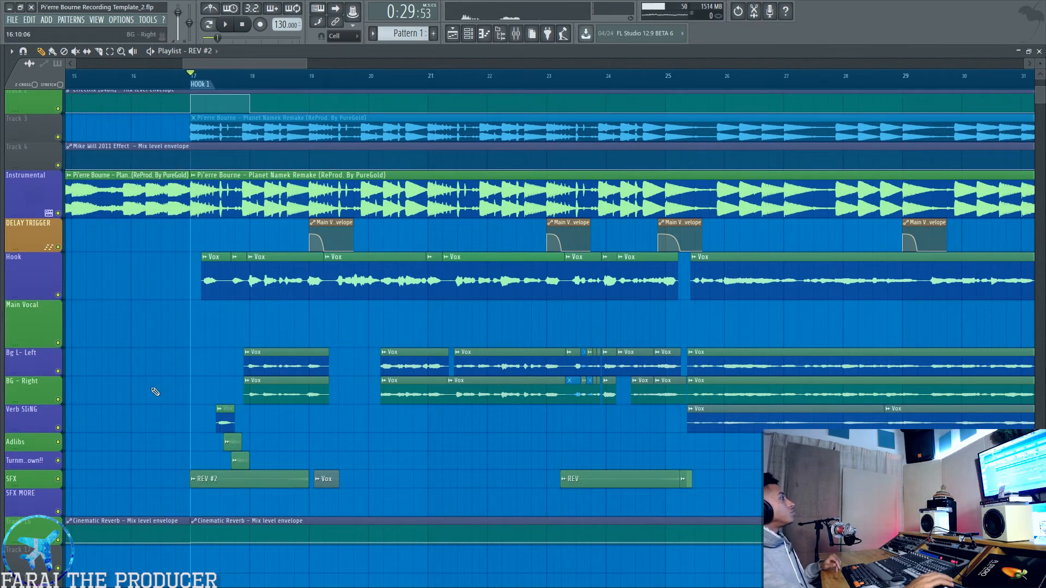
{"action": "left_click", "coordinate": [21, 381]}
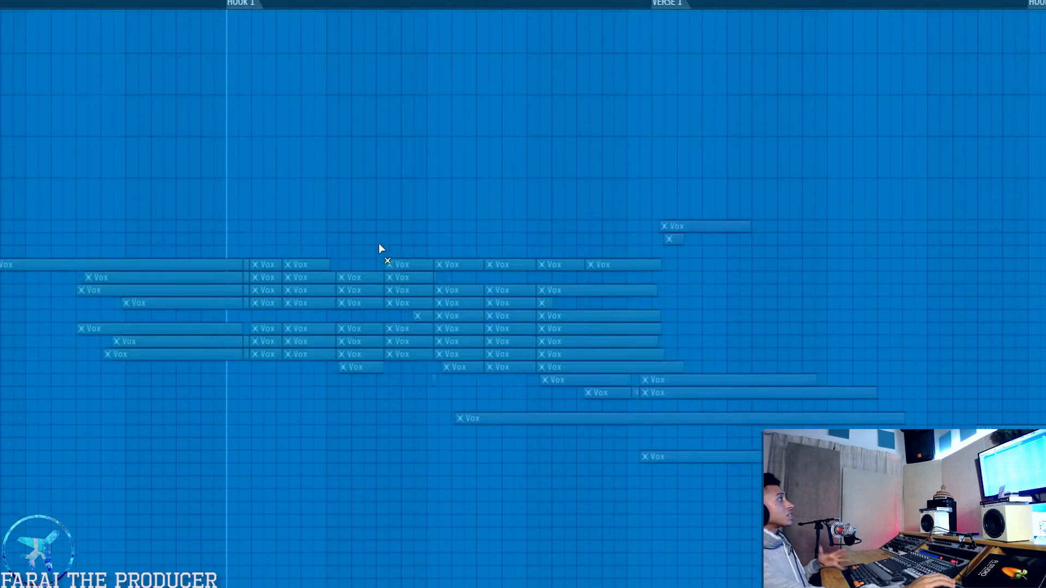
Step: Return to the full-song view with all tracks from REFF to SFX MORE visible
{"action": "scroll", "scroll_direction": "down", "scroll_amount": 3}
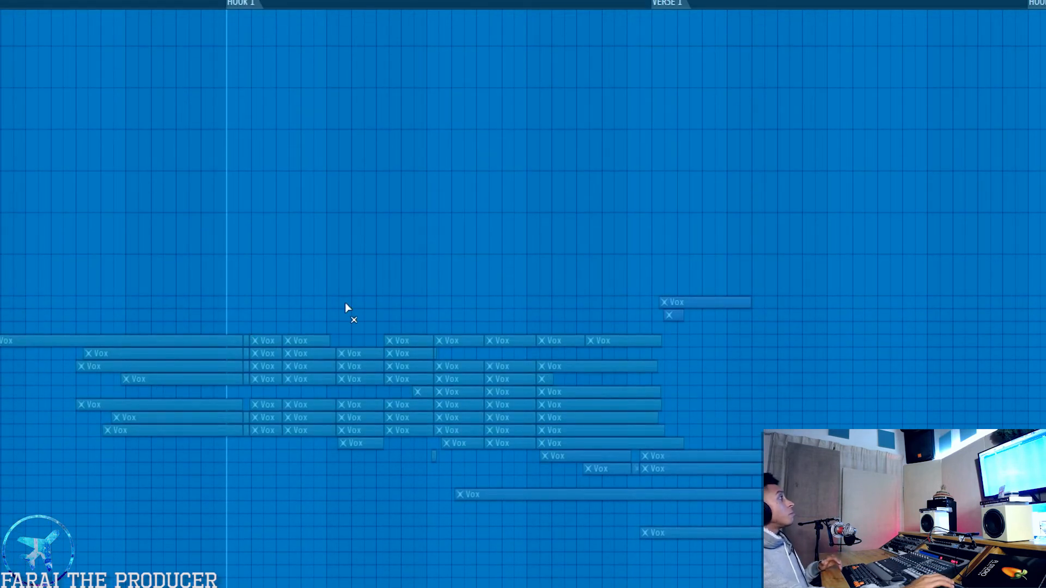
{"action": "left_click", "coordinate": [405, 340]}
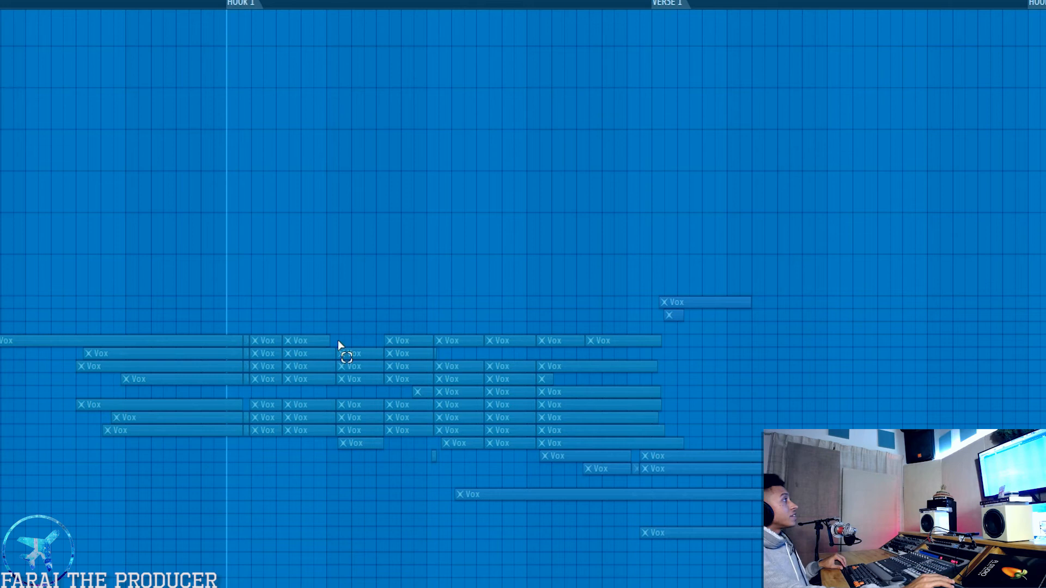
{"action": "mouse_move", "coordinate": [390, 494]}
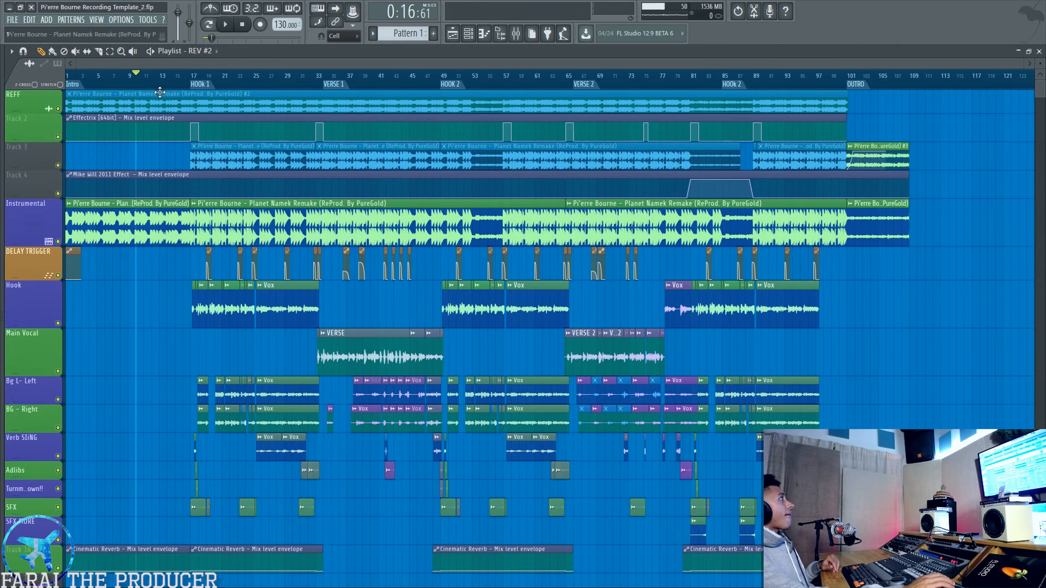
{"action": "left_click", "coordinate": [514, 32]}
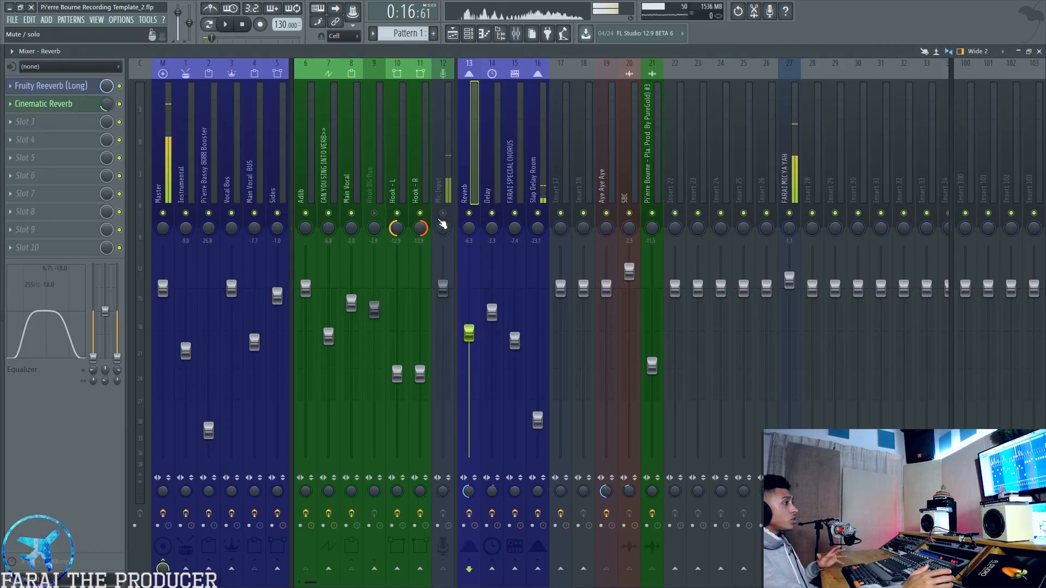
{"action": "left_click", "coordinate": [351, 164]}
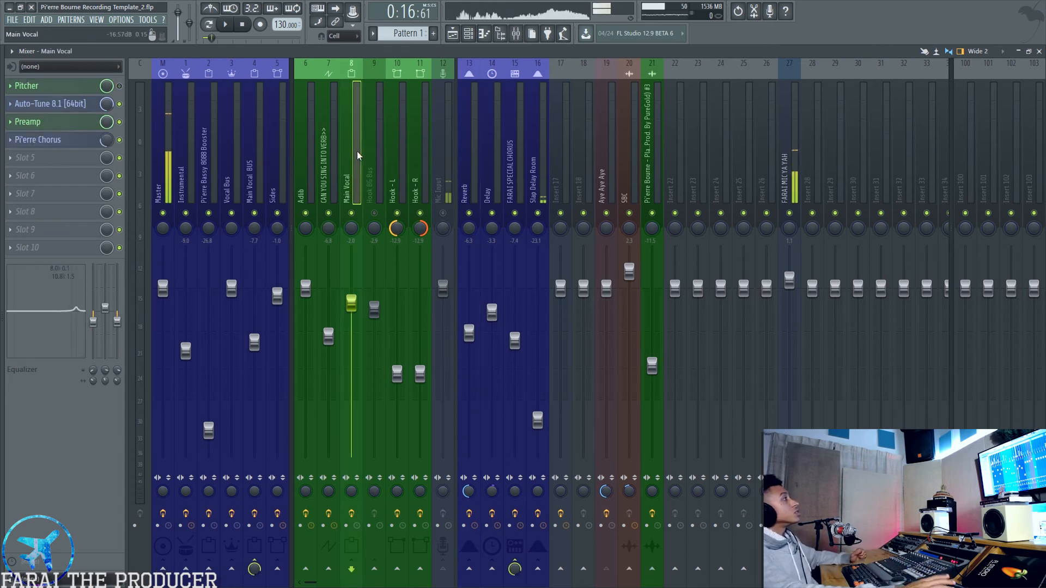
{"action": "left_click", "coordinate": [375, 163]}
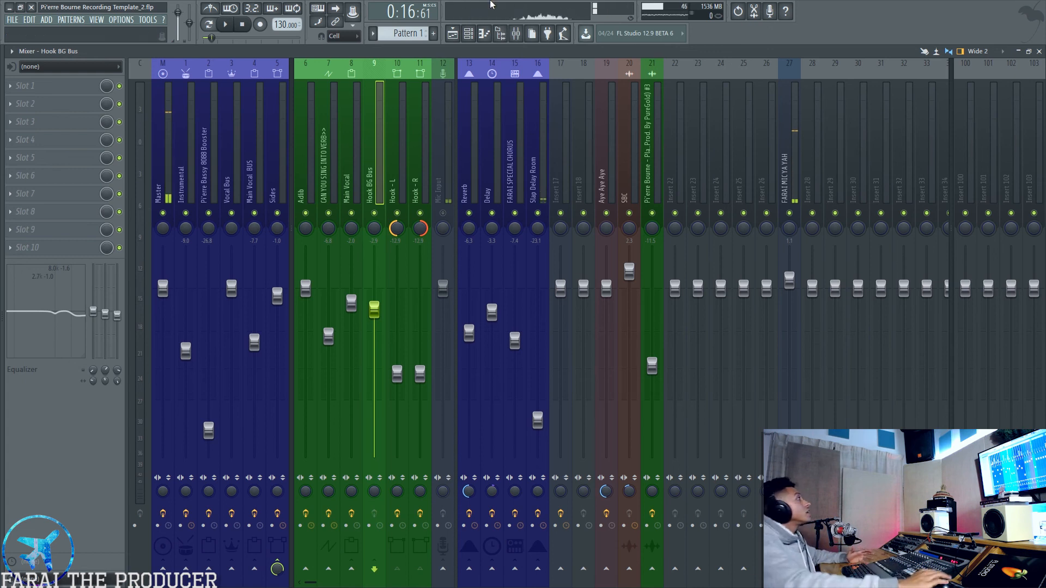
{"action": "left_click", "coordinate": [453, 33]}
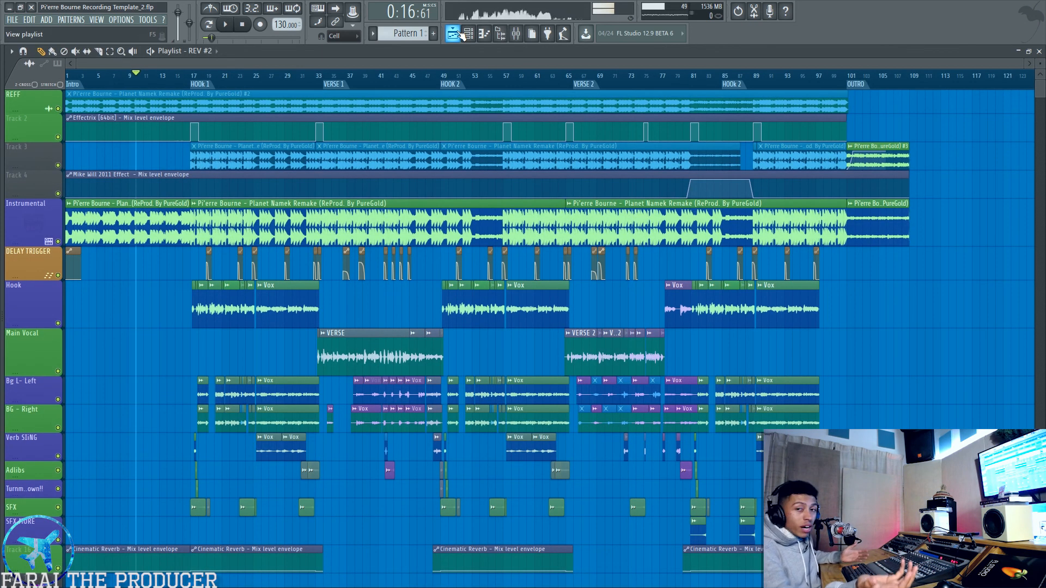